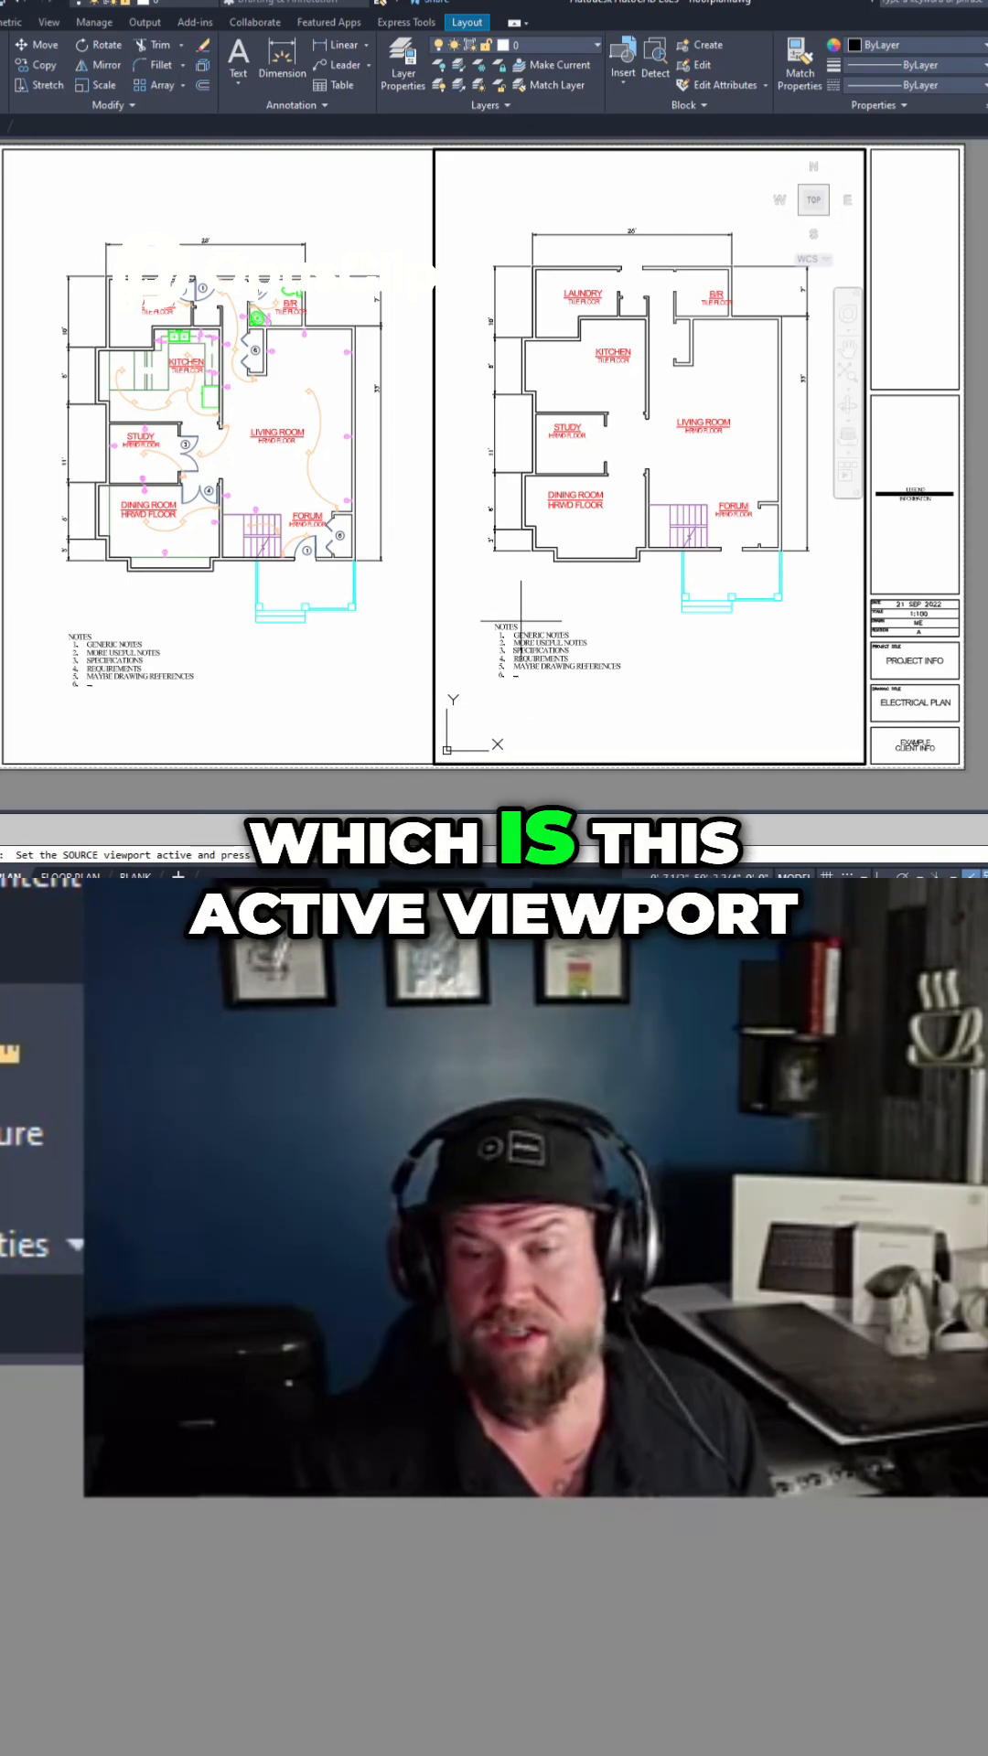
# Accept the right floor plan viewport as the scale source for viewport matching.
pyautogui.press('Enter')
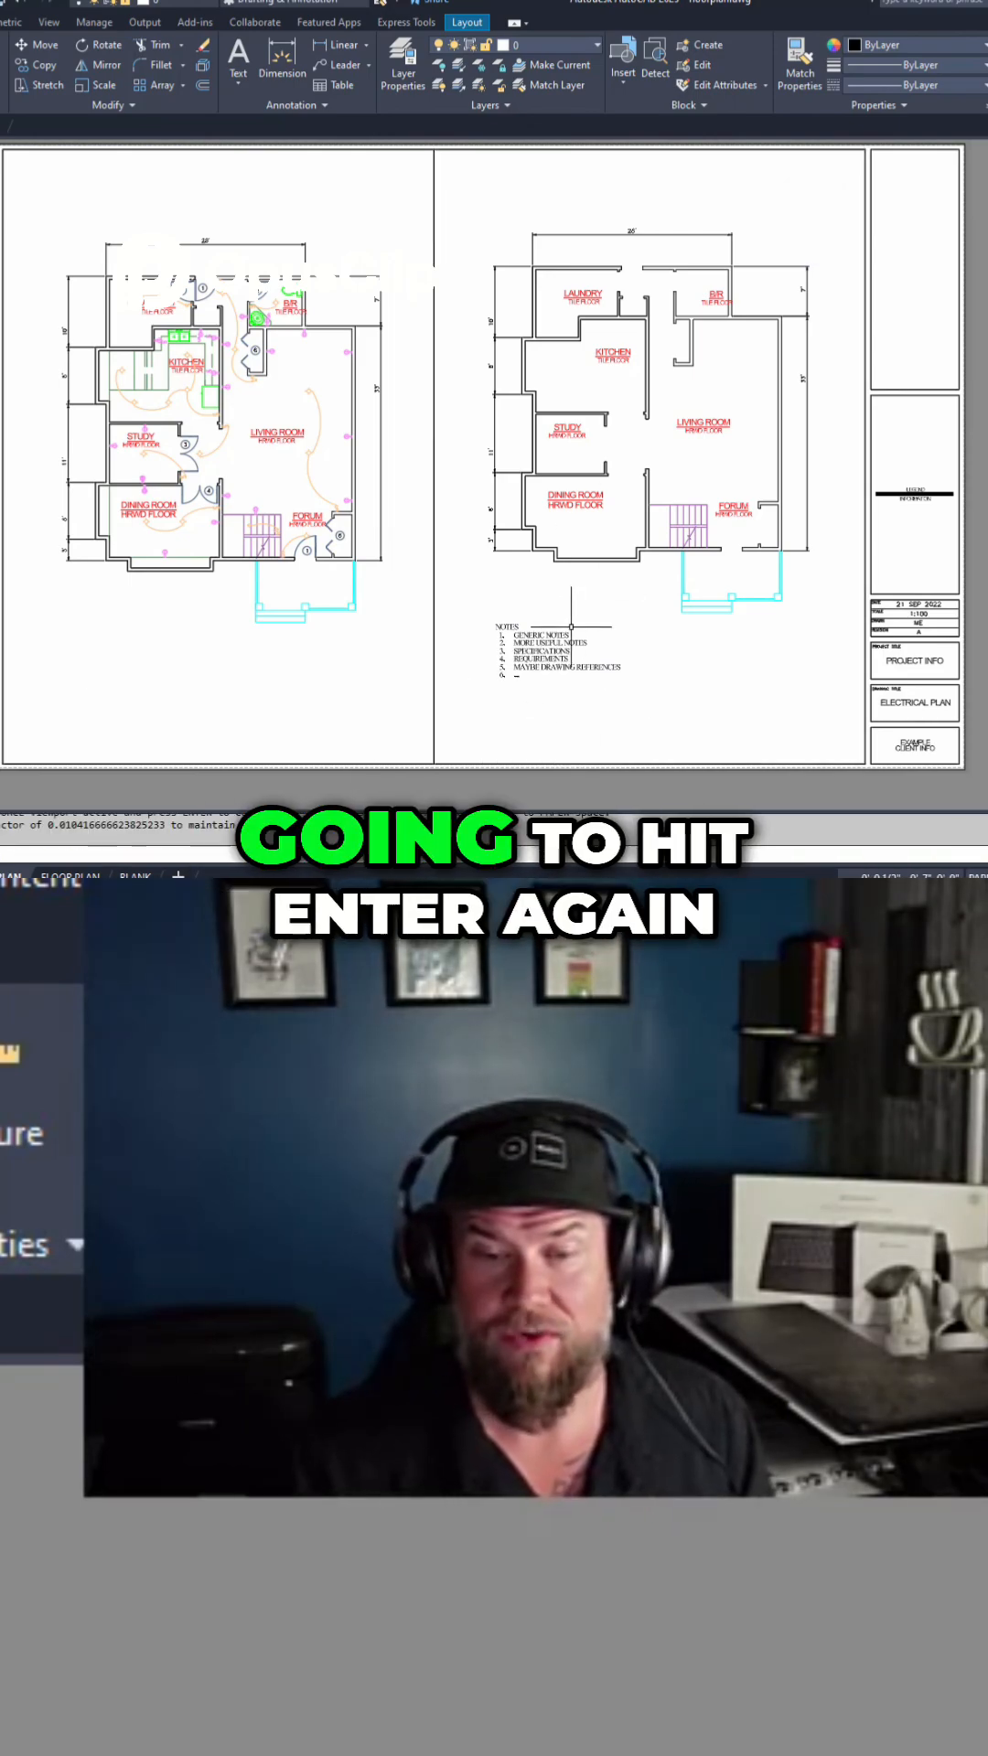